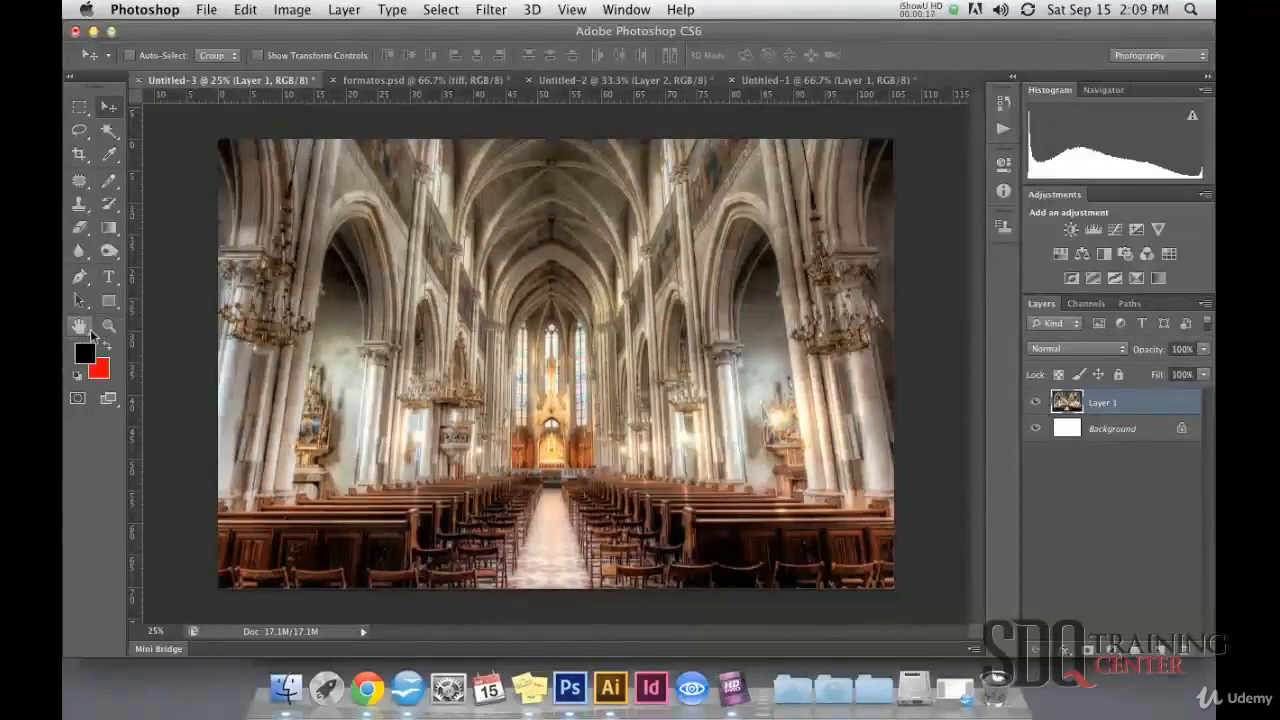
# Zoom out the cathedral photo to about 22.9% with the Zoom tool.
pyautogui.click(109, 325)
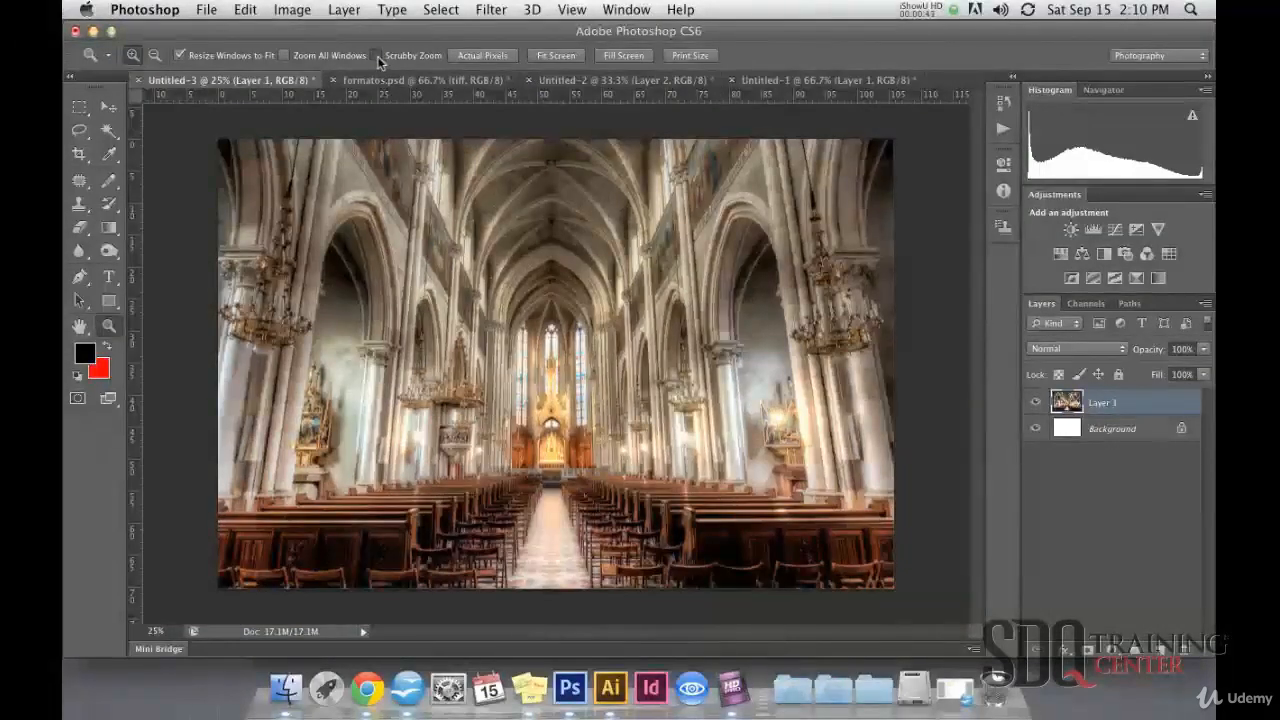
pyautogui.moveTo(530, 355)
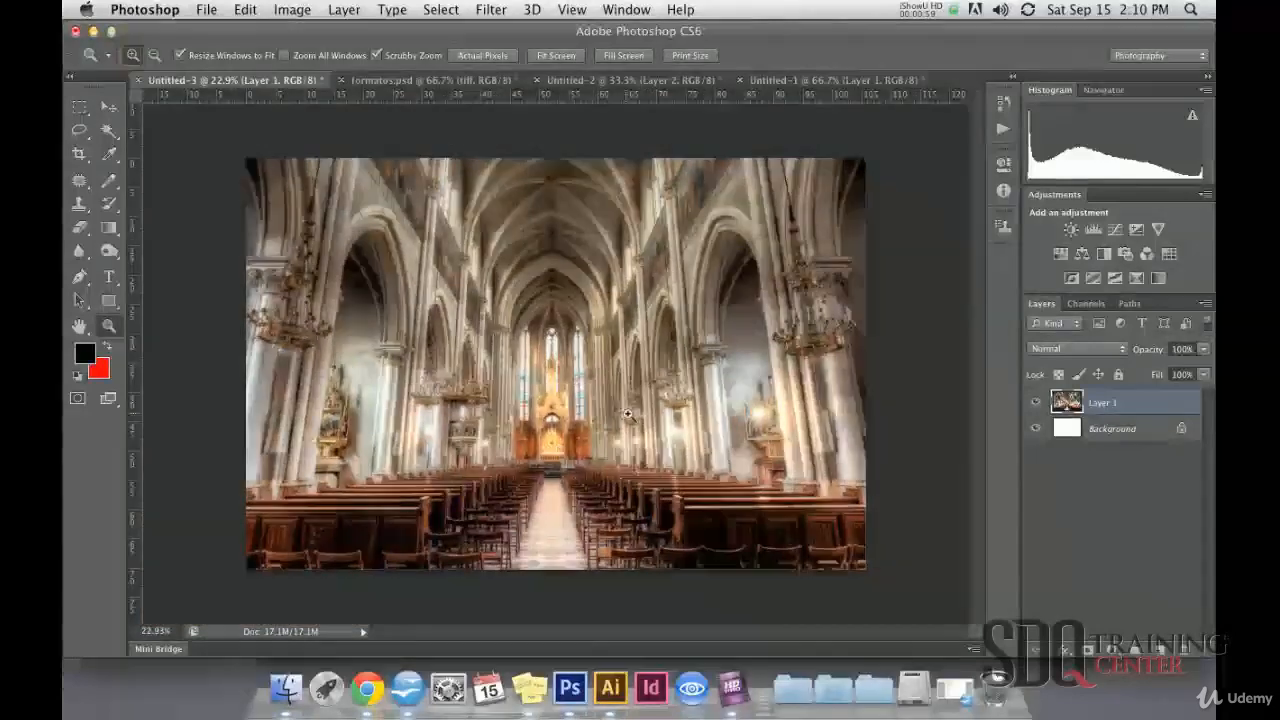
pyautogui.click(108, 107)
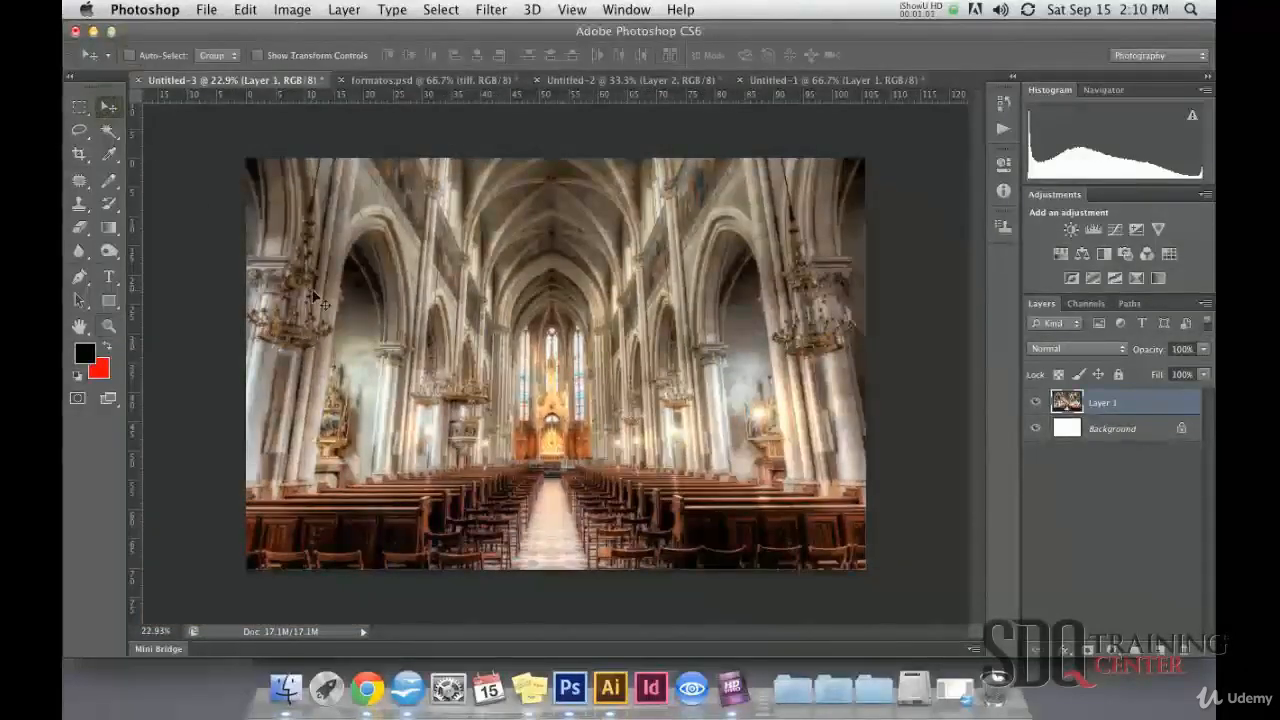
# Show the Navigator panel from the Window menu.
pyautogui.click(626, 9)
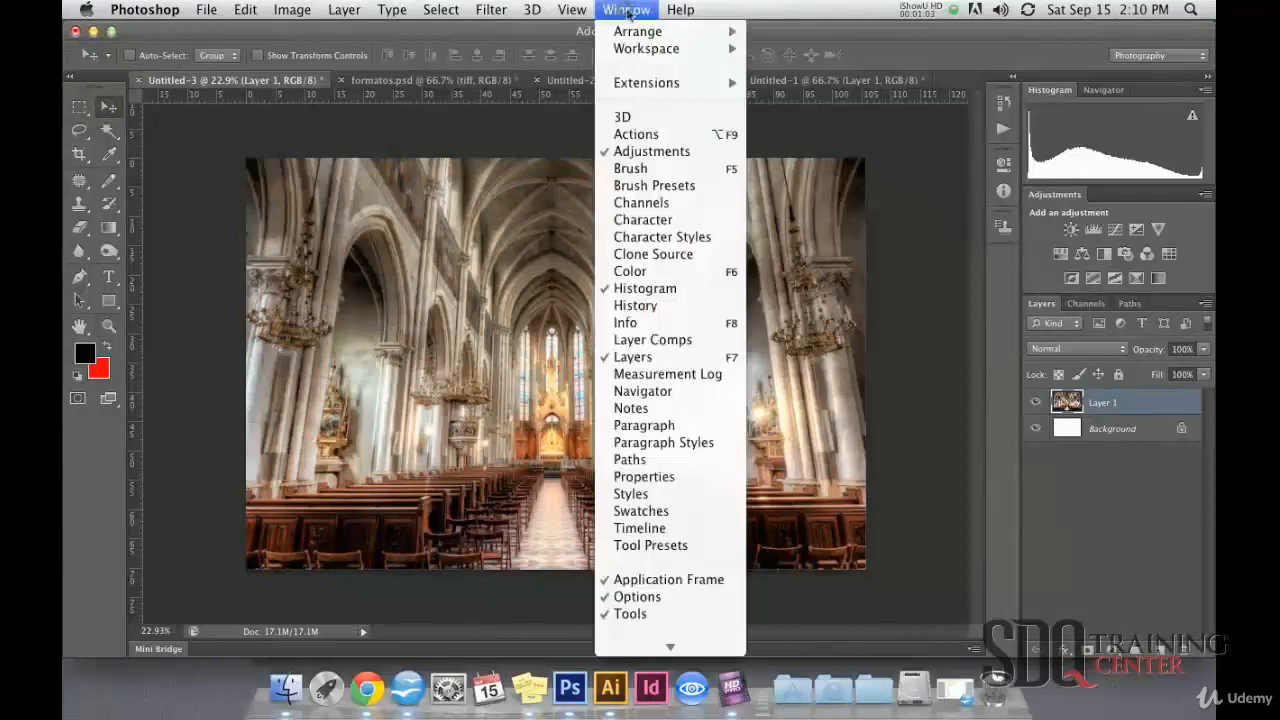
pyautogui.moveTo(641, 203)
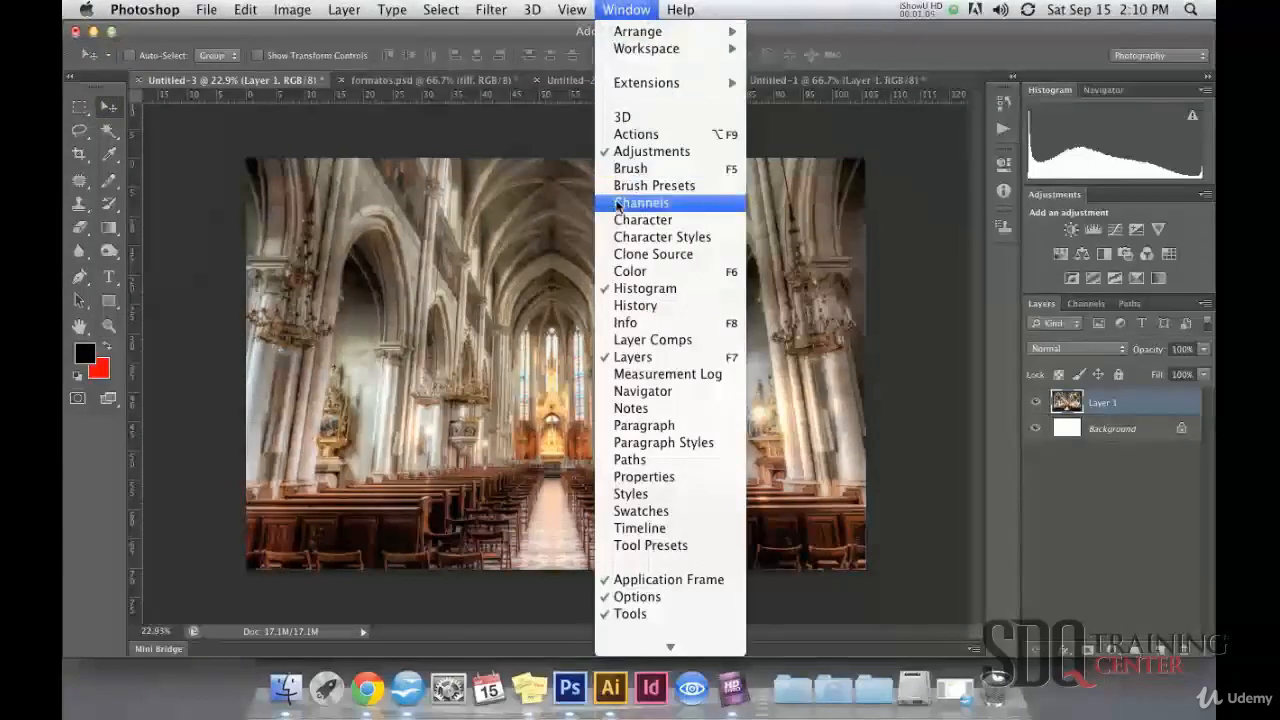
pyautogui.moveTo(640, 527)
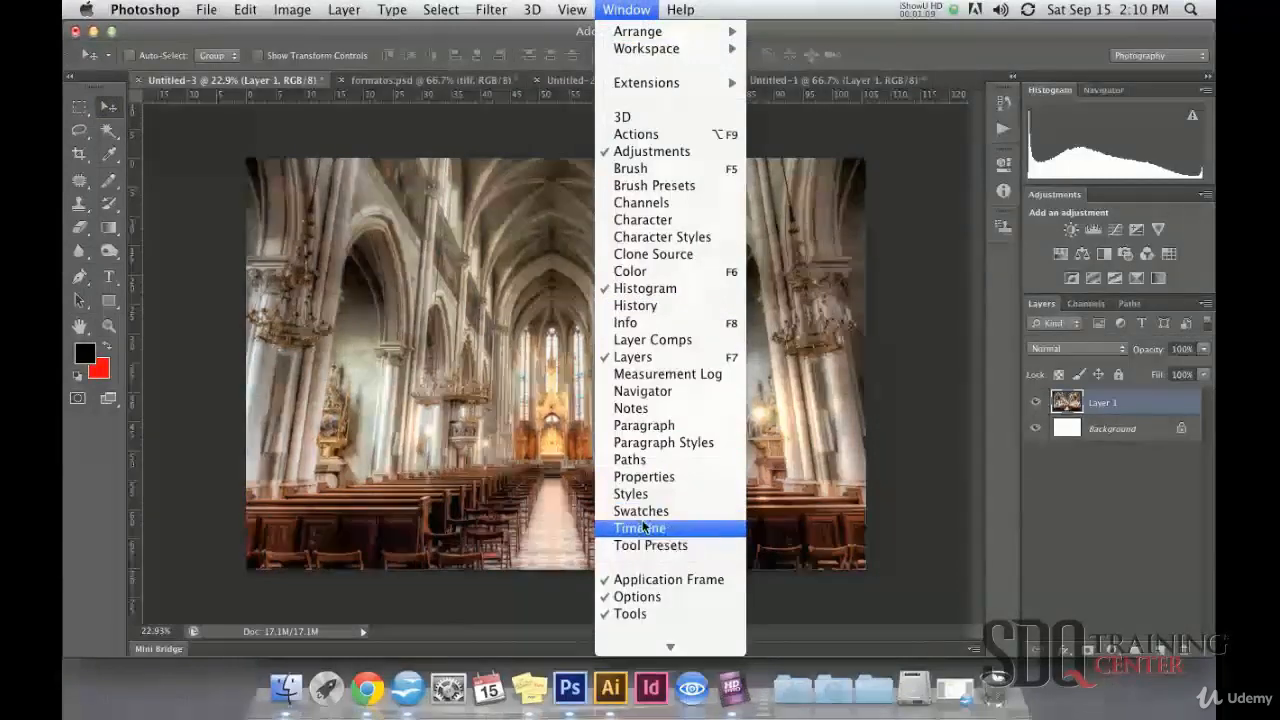
pyautogui.moveTo(680, 396)
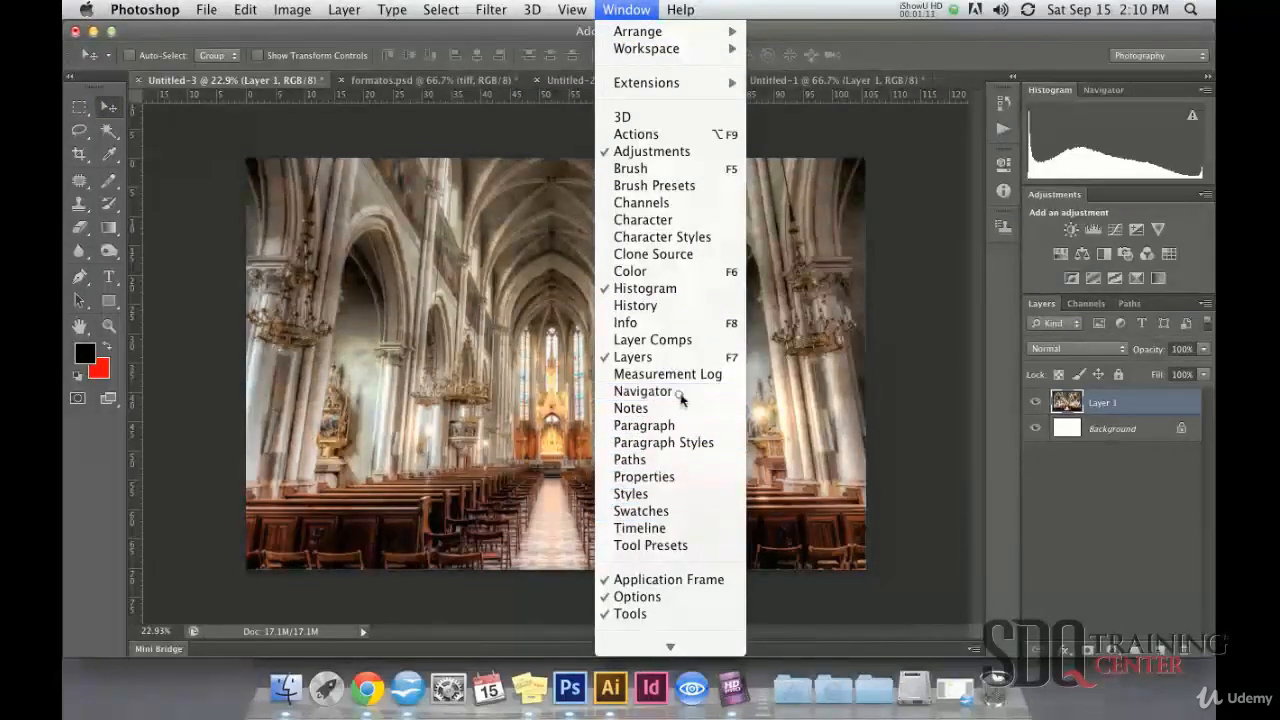
pyautogui.click(643, 391)
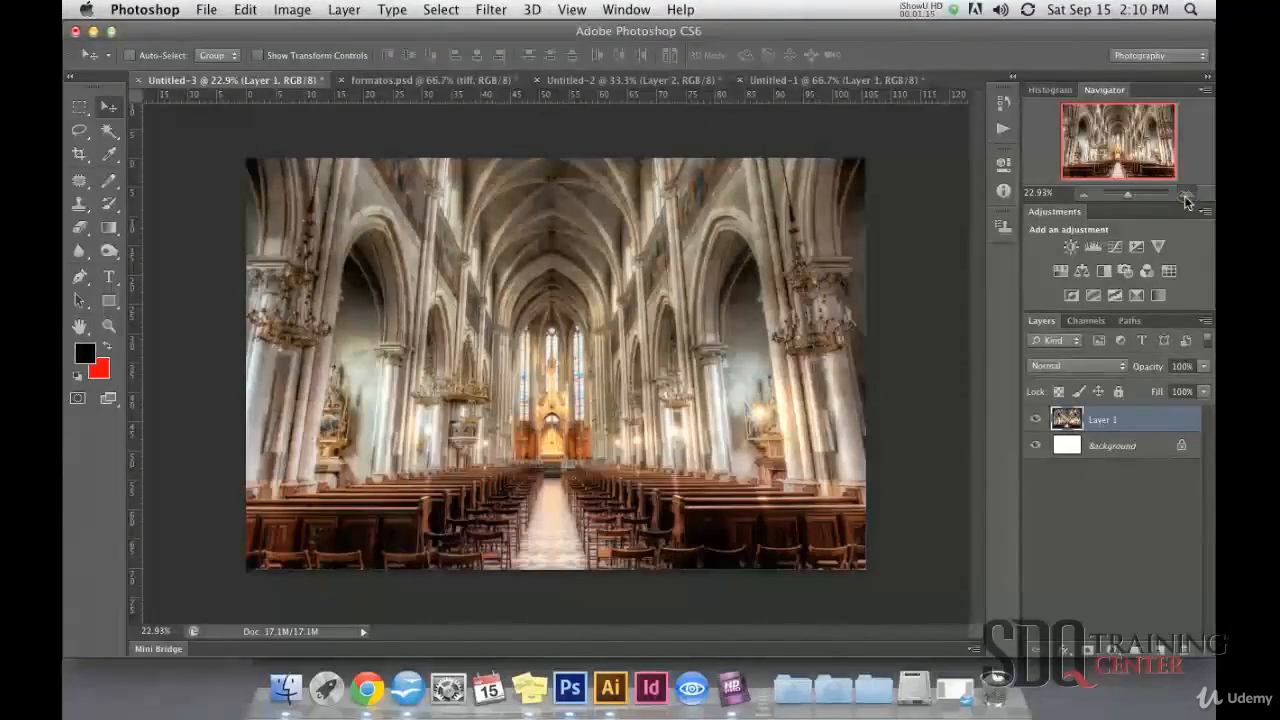
# Zoom to about 182% with the Navigator, then pan across the altar windows.
pyautogui.click(1186, 197)
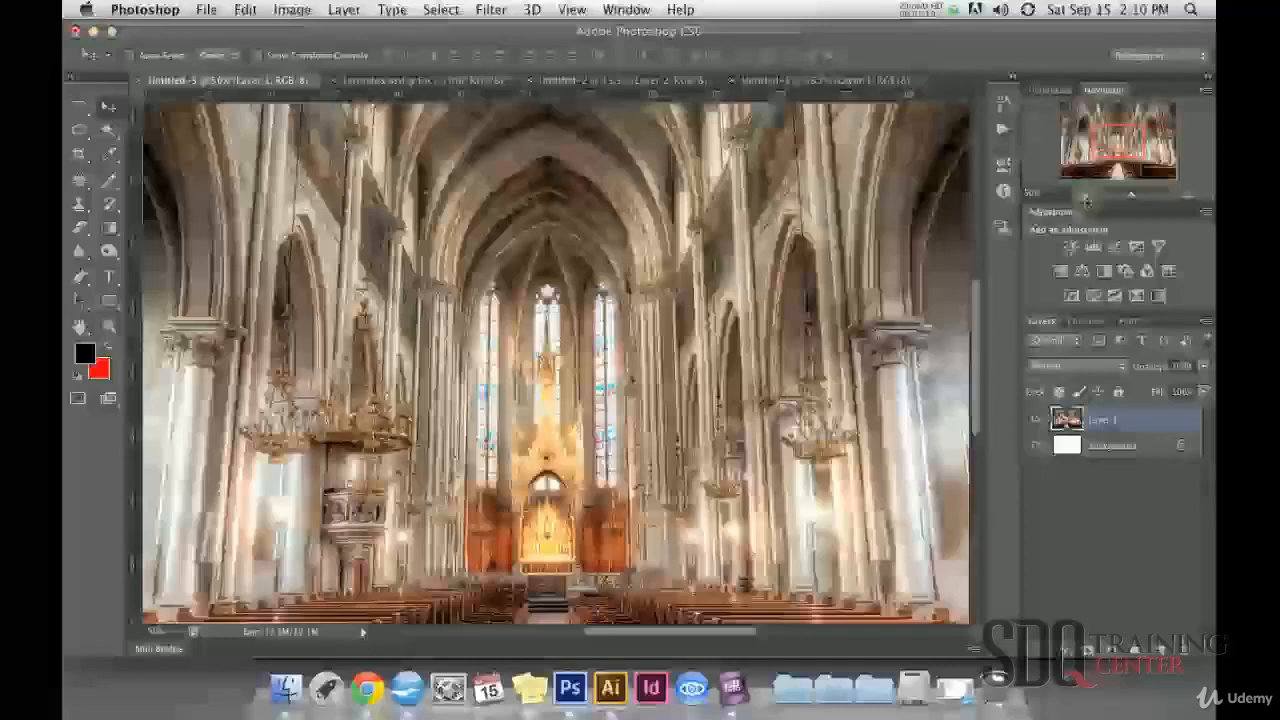
pyautogui.click(1085, 194)
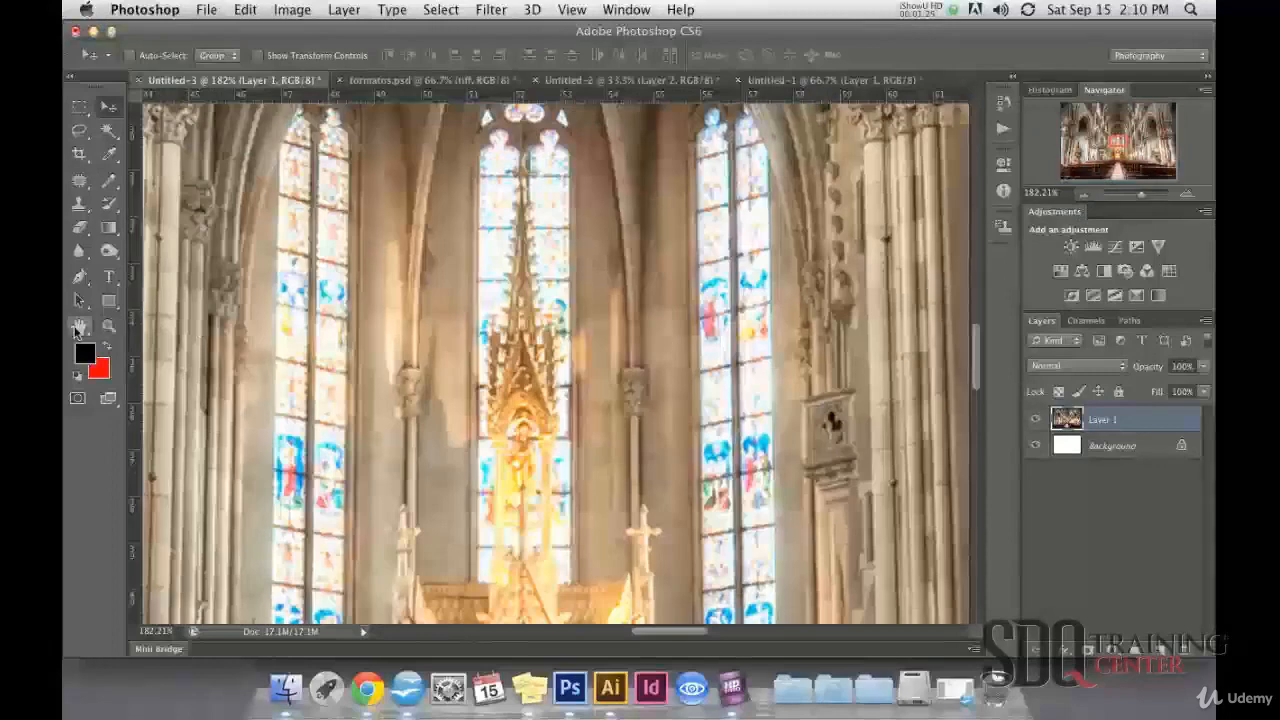
pyautogui.click(80, 327)
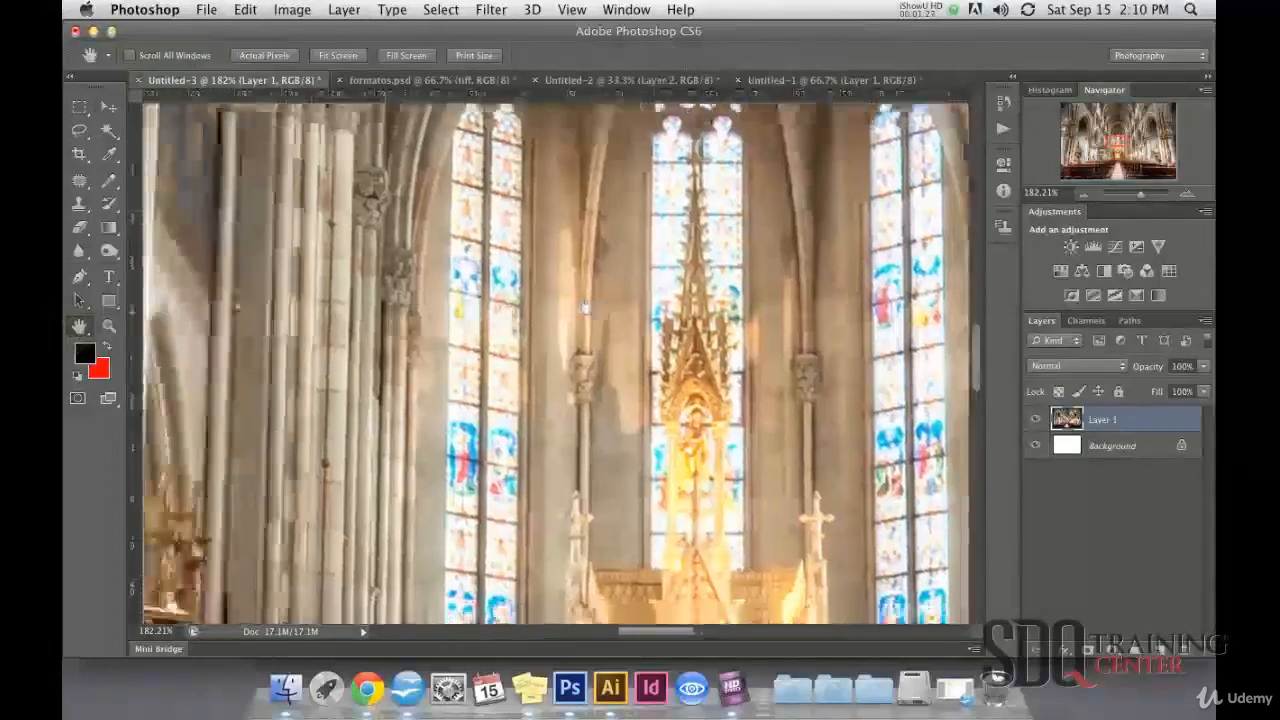
pyautogui.moveTo(585, 307); pyautogui.dragTo(553, 265)
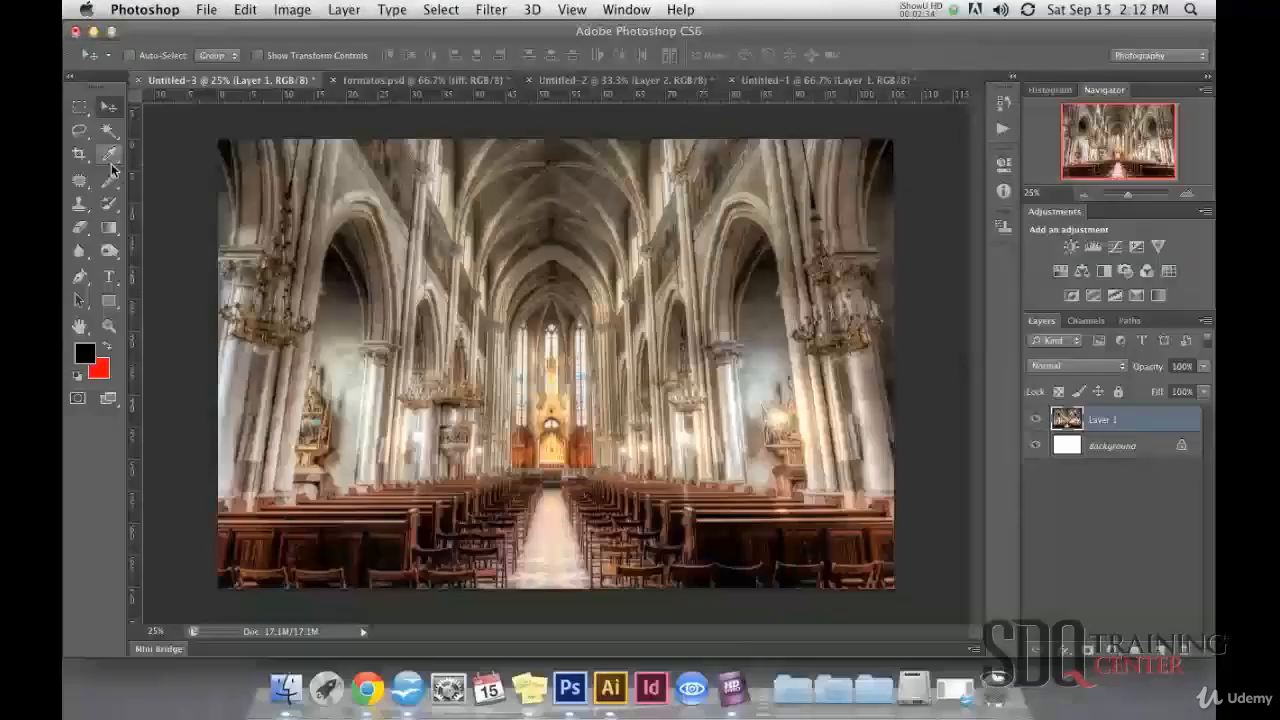
# Bring up the painting tool group menu to pick the Brush Tool.
pyautogui.rightClick(110, 153)
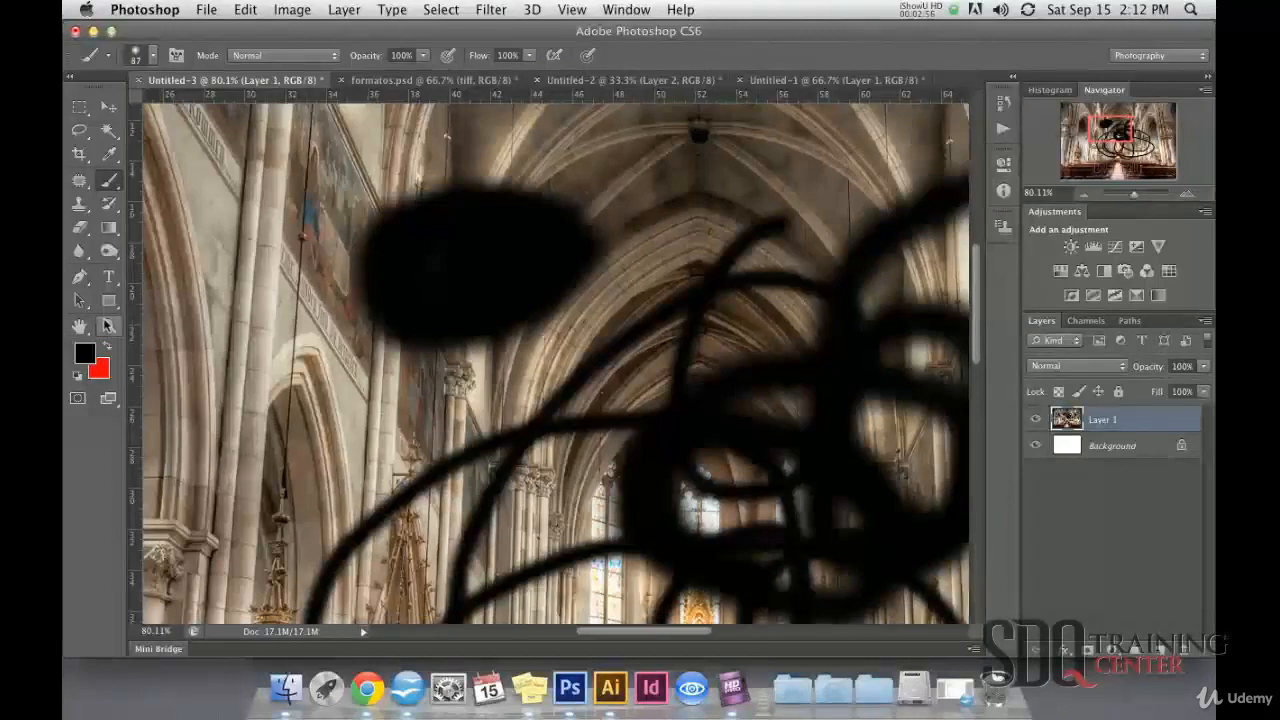
pyautogui.moveTo(407, 320)
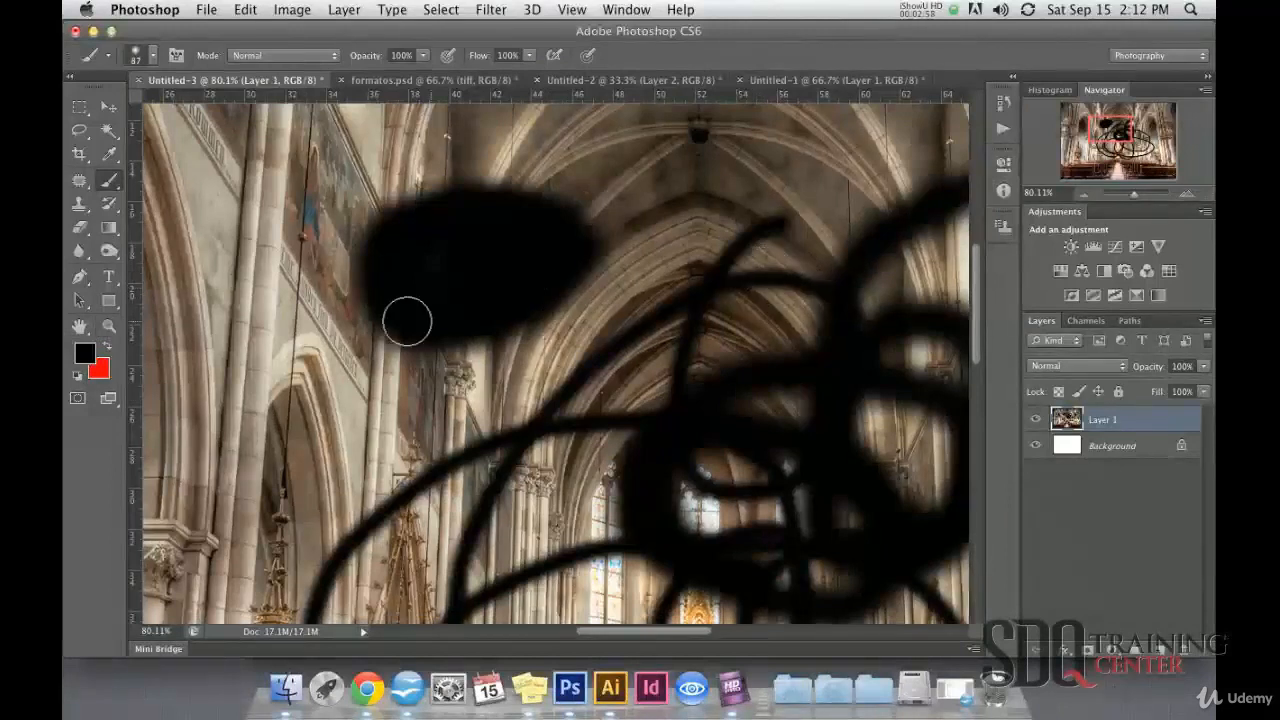